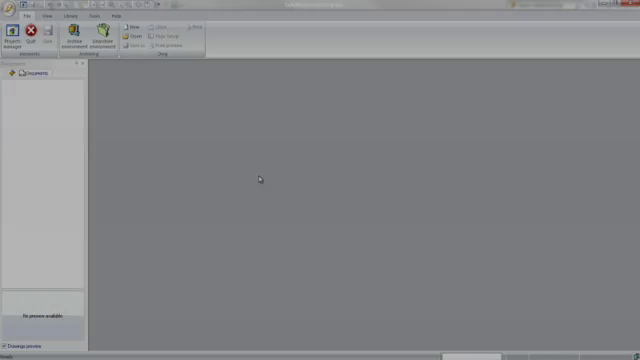
# Open the Packaging Line project and expand '1 - Document book' to show its pages and folders
pyautogui.click(19, 33)
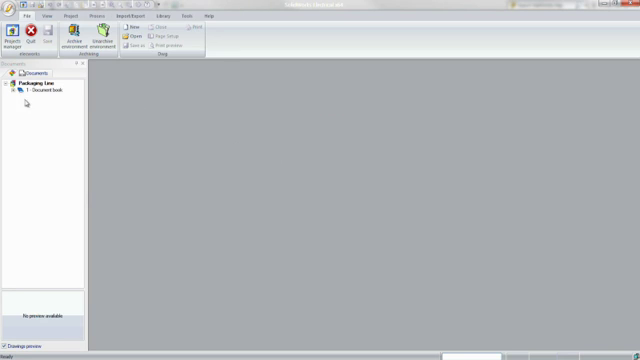
pyautogui.click(22, 96)
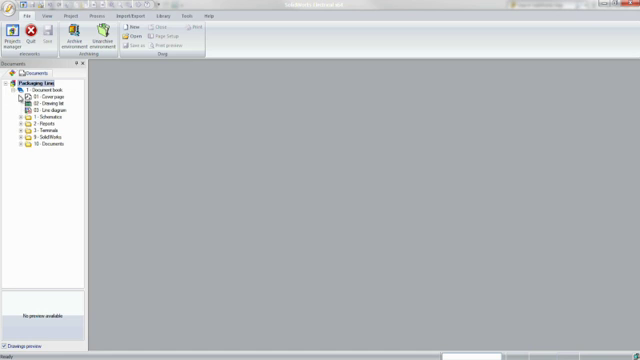